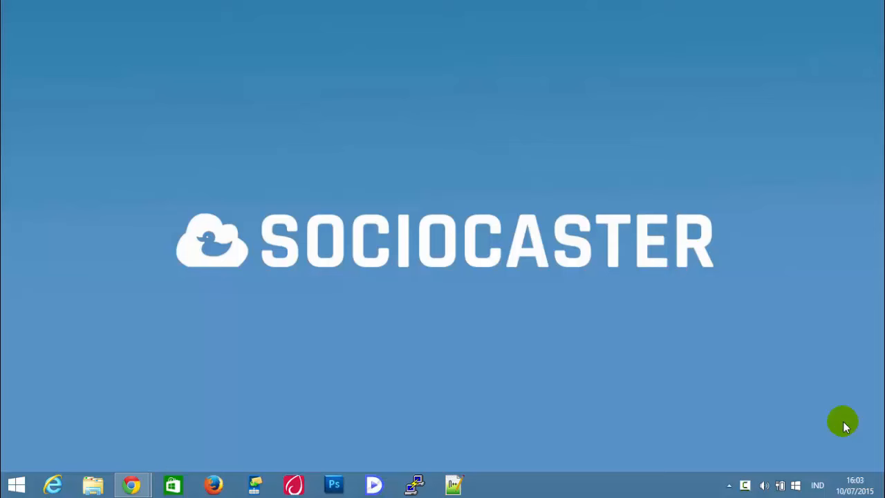
{"action": "mouse_move", "coordinate": [628, 420]}
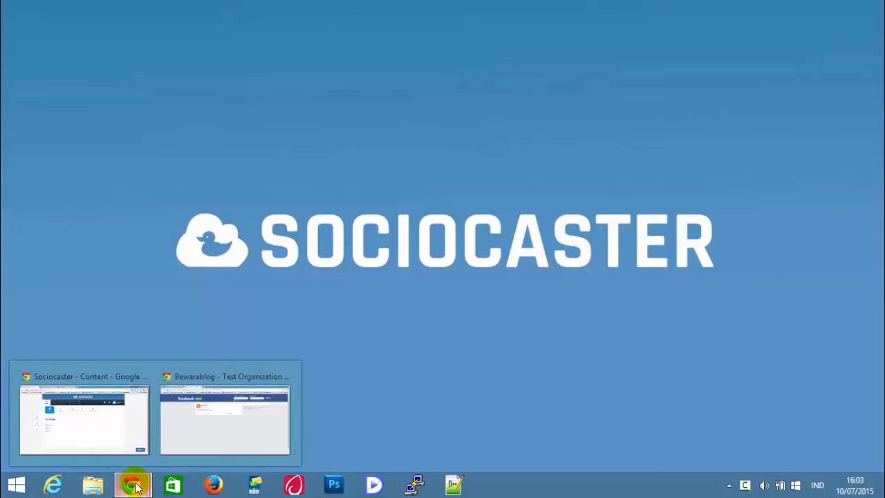
Step: Bring the 'Sociocaster - Content' browser window to the front from the taskbar
{"action": "left_click", "coordinate": [83, 415]}
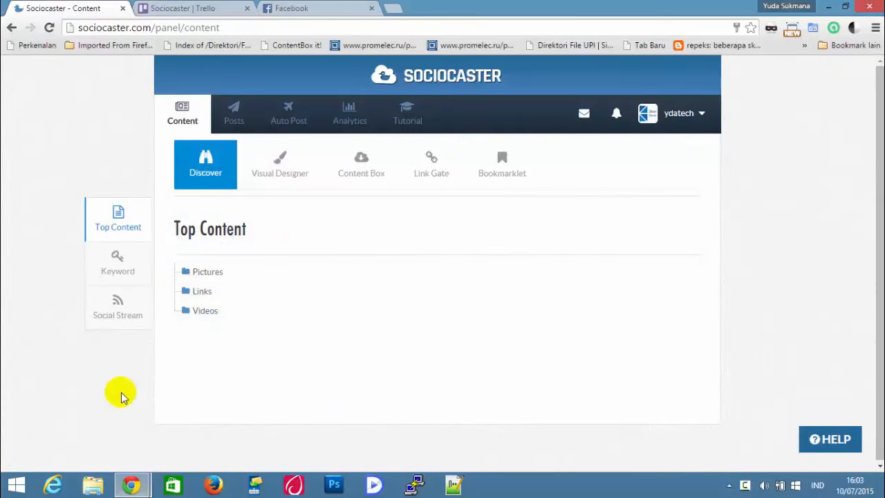
{"action": "mouse_move", "coordinate": [298, 294]}
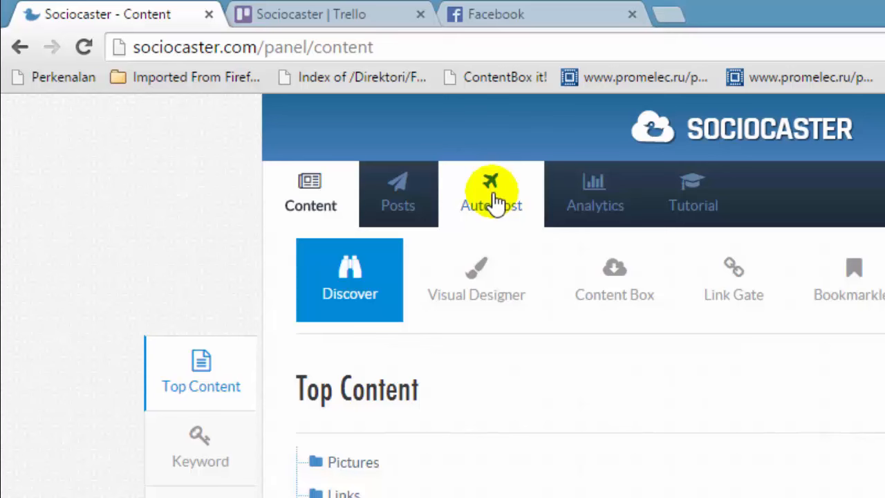
Step: Open the Auto Post form and select RSS Feed as the provider
{"action": "left_click", "coordinate": [491, 194]}
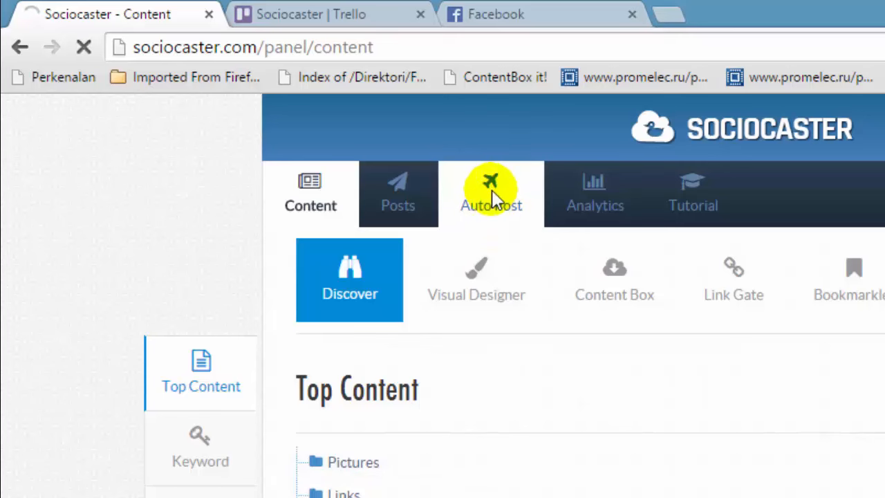
{"action": "left_click", "coordinate": [490, 193]}
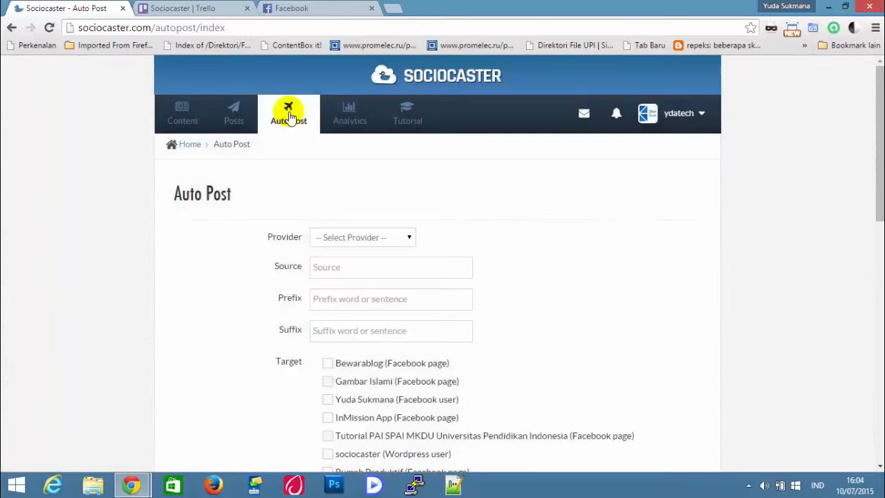
{"action": "mouse_move", "coordinate": [411, 172]}
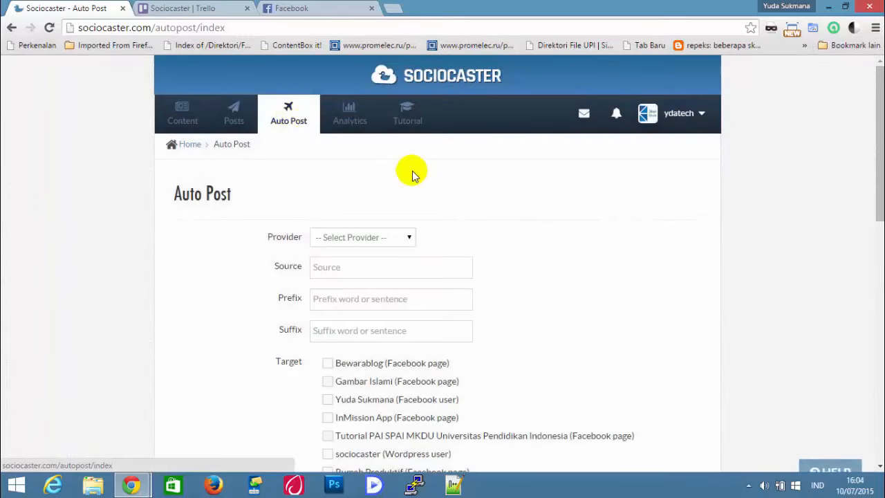
{"action": "left_click", "coordinate": [362, 237]}
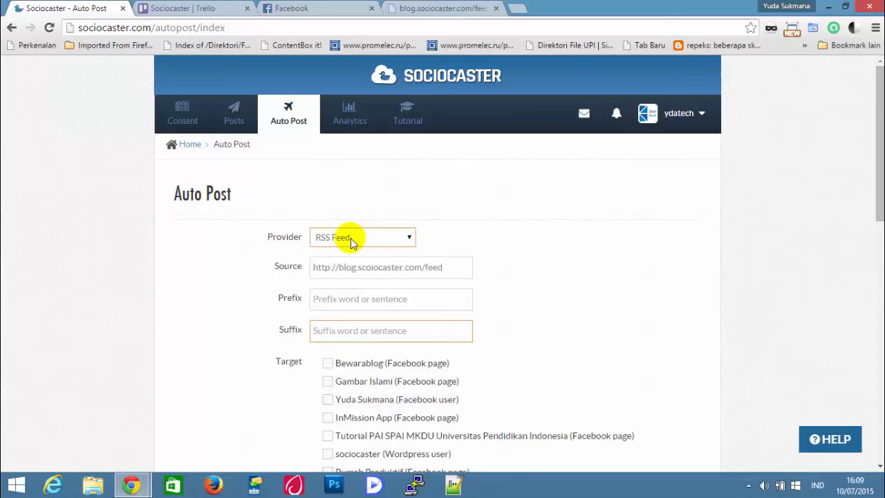
Step: Review the provider list keeping RSS Feed, and scroll over the target accounts
{"action": "left_click", "coordinate": [362, 237]}
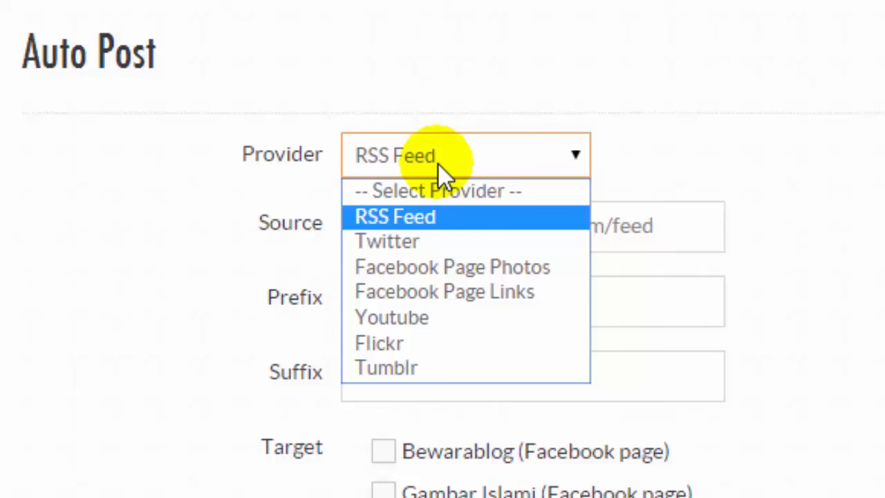
{"action": "mouse_move", "coordinate": [443, 235]}
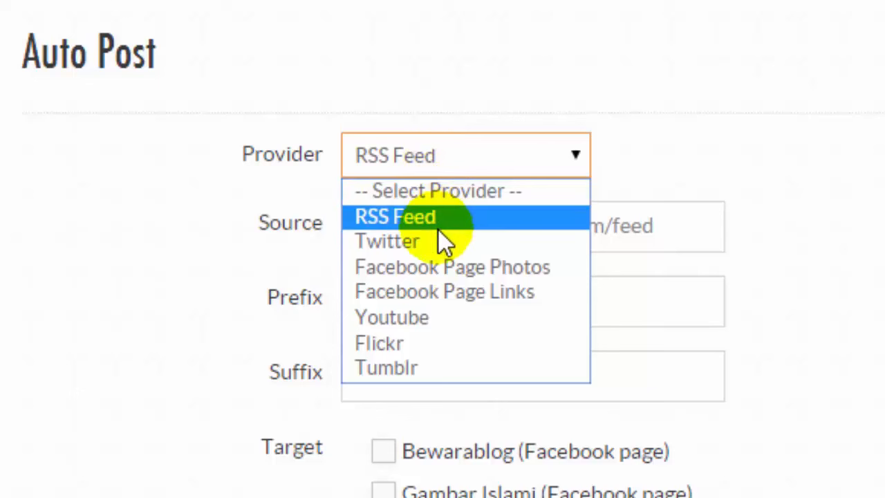
{"action": "mouse_move", "coordinate": [432, 276]}
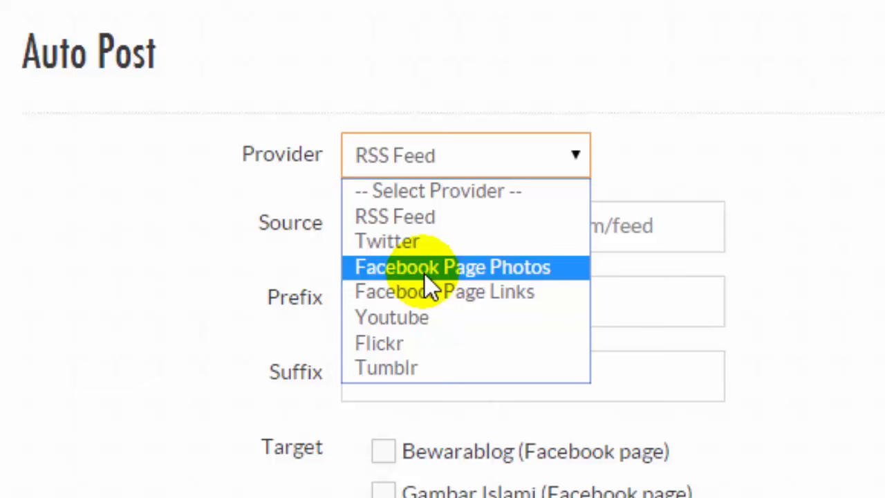
{"action": "mouse_move", "coordinate": [588, 242]}
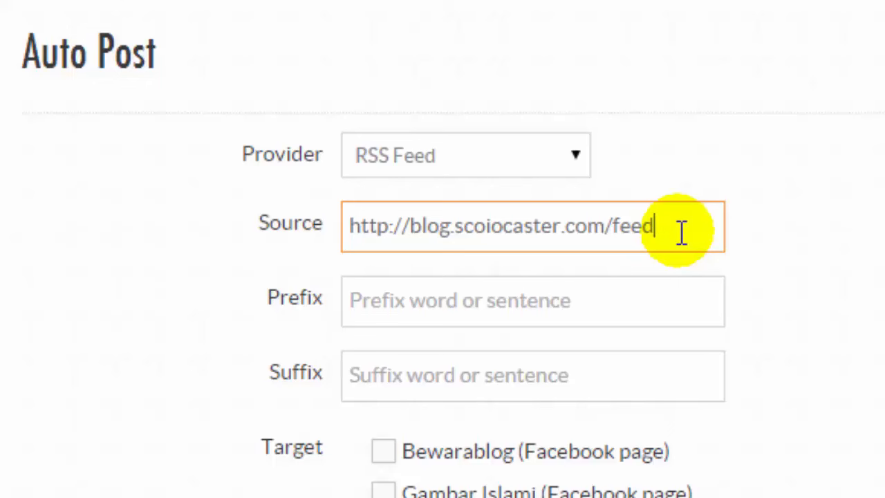
{"action": "scroll", "scroll_direction": "down", "scroll_amount": 3}
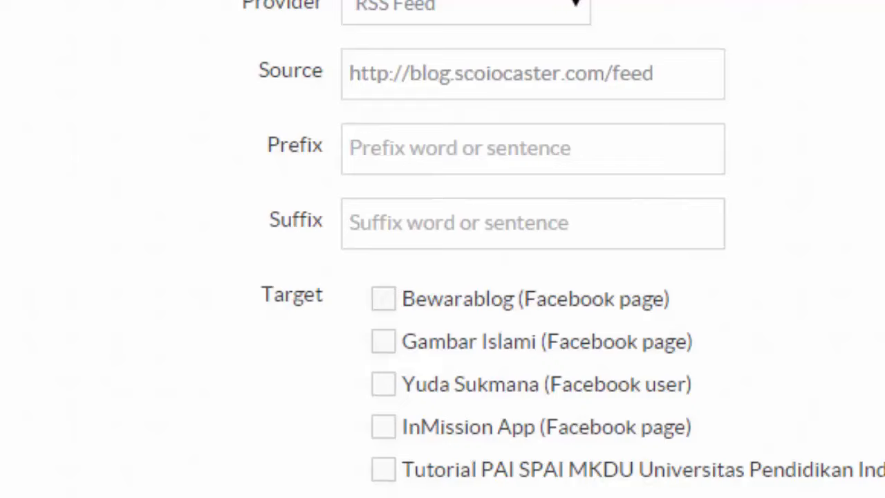
{"action": "mouse_move", "coordinate": [232, 266]}
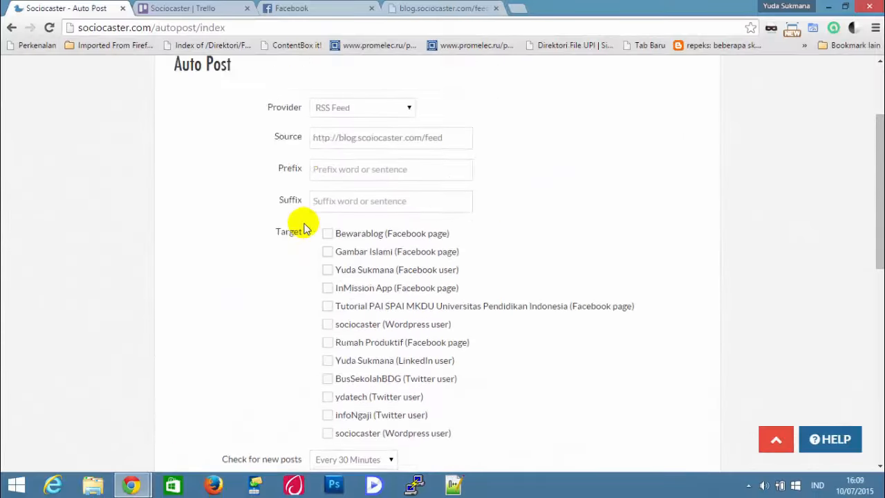
{"action": "scroll", "scroll_direction": "up", "scroll_amount": 3}
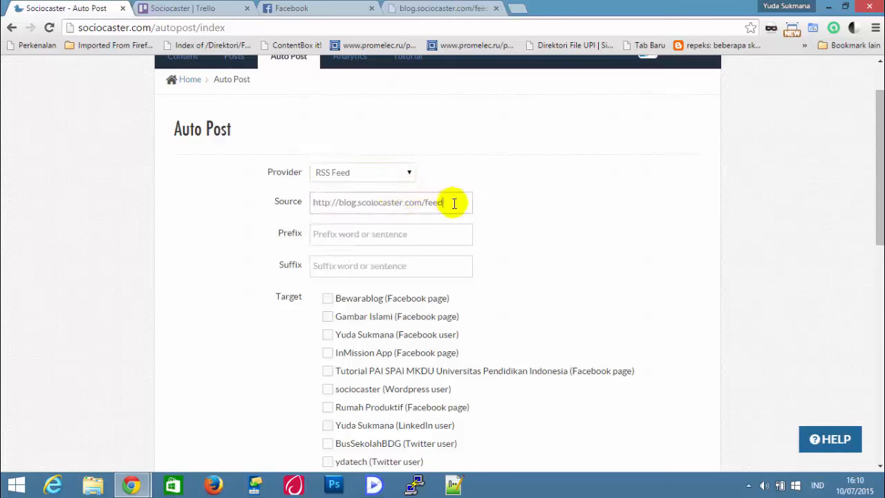
Step: Enter 'Blog Sociocaster' as the auto post prefix
{"action": "triple_click", "coordinate": [390, 202]}
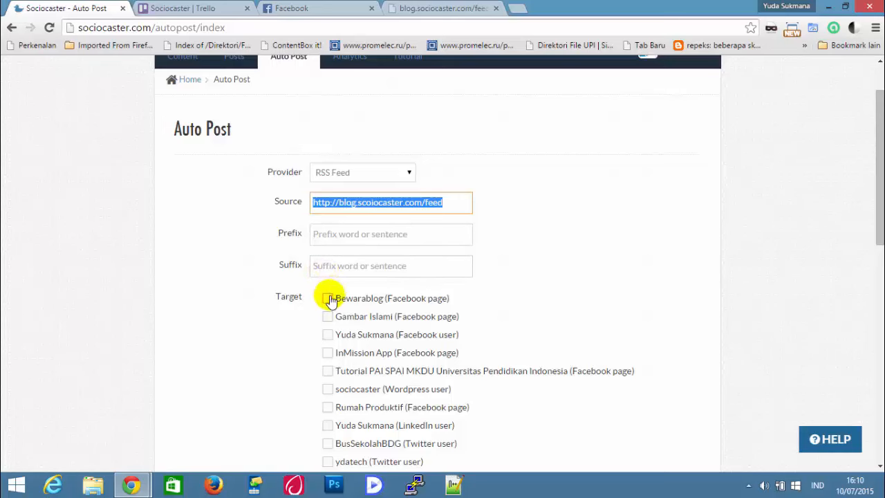
{"action": "mouse_move", "coordinate": [317, 272]}
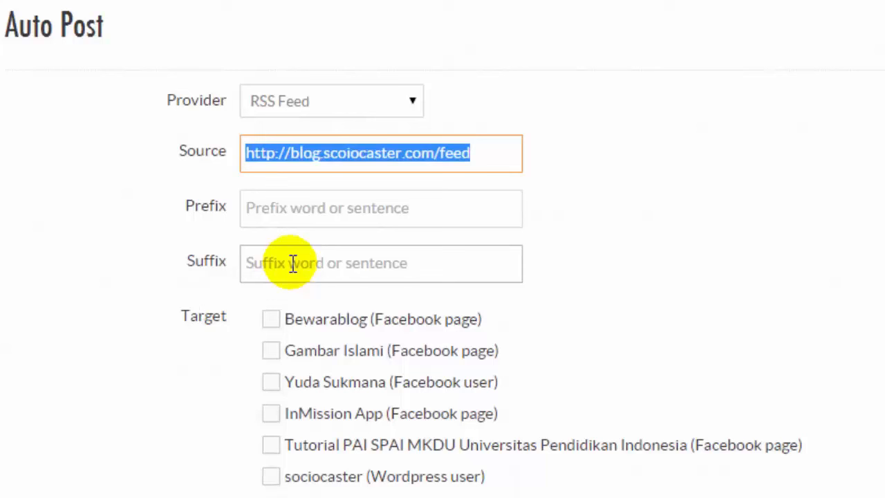
{"action": "left_click", "coordinate": [380, 208]}
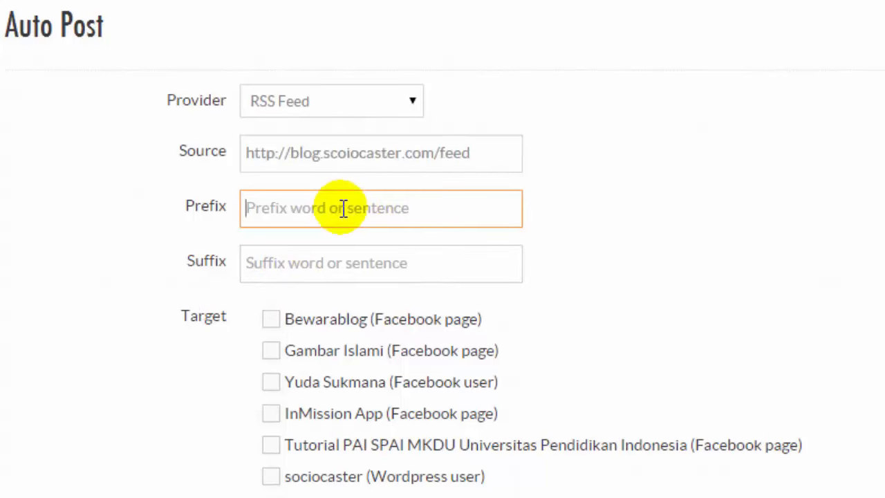
{"action": "type", "text": "Blog S"}
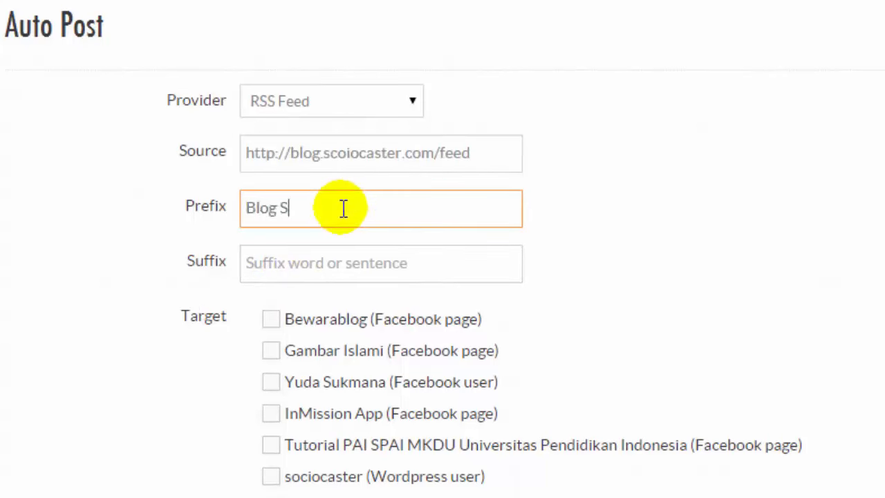
{"action": "type", "text": "ociocaster"}
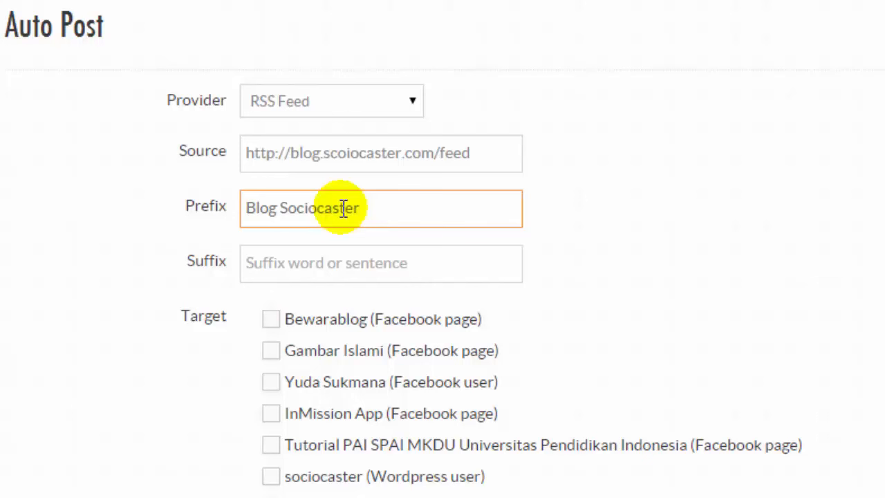
Step: Enter 'Kunjungi Ya!' as the suffix and scroll through the target list
{"action": "left_click", "coordinate": [380, 263]}
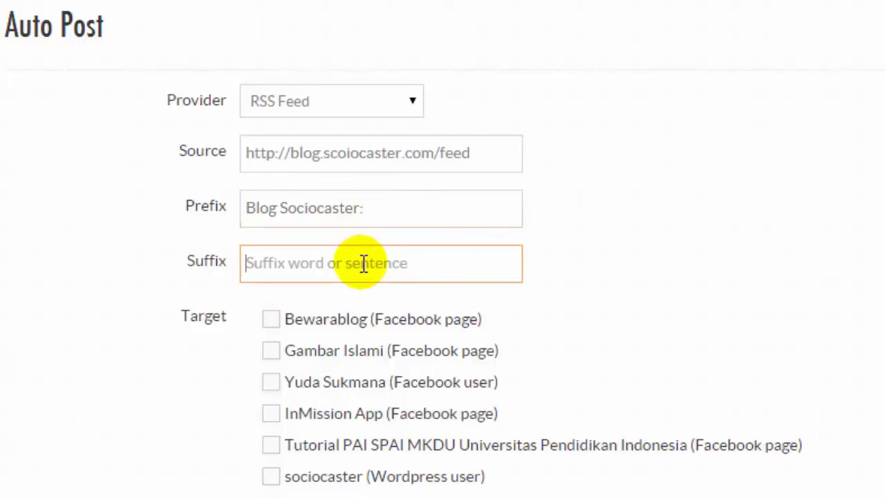
{"action": "type", "text": "Kunjungi Y"}
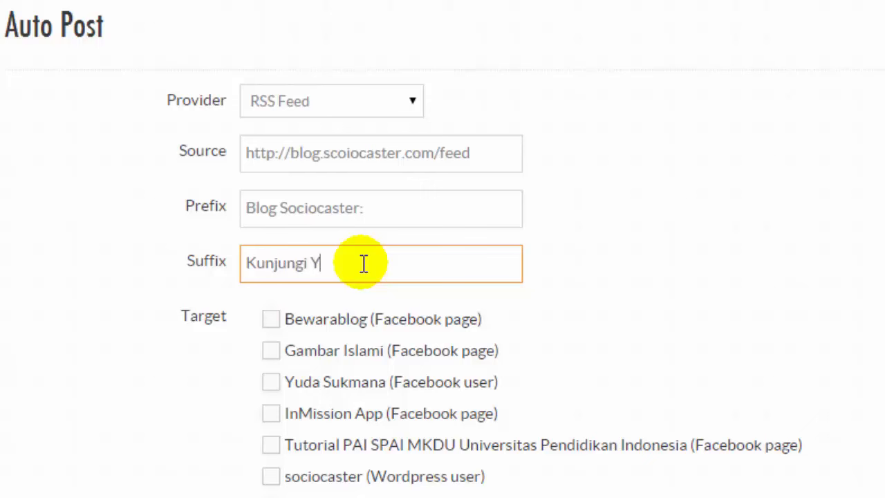
{"action": "type", "text": "a!"}
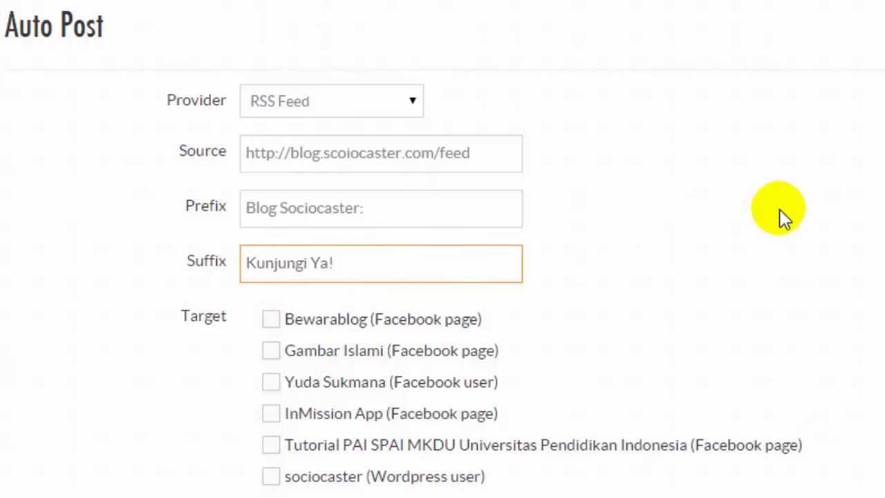
{"action": "scroll", "scroll_direction": "down", "scroll_amount": 3}
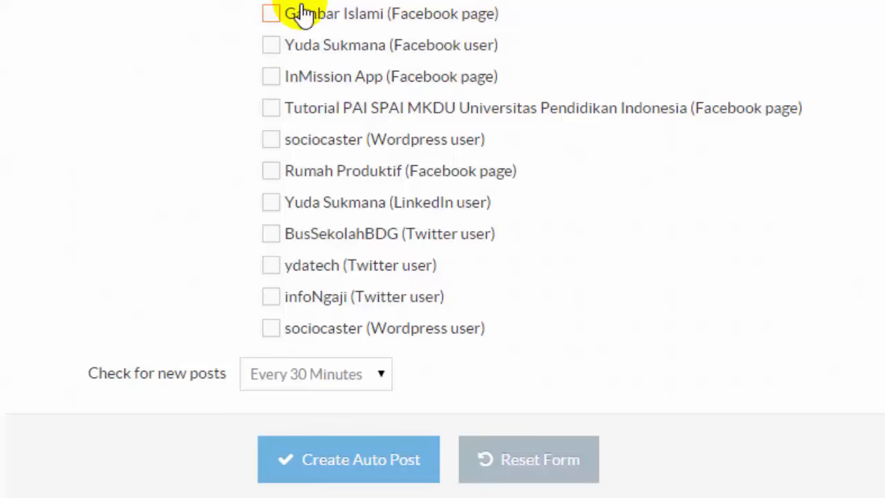
Step: Tick Bewarablog (Facebook page) as the target, then scroll toward the check interval
{"action": "scroll", "scroll_direction": "up", "scroll_amount": 3}
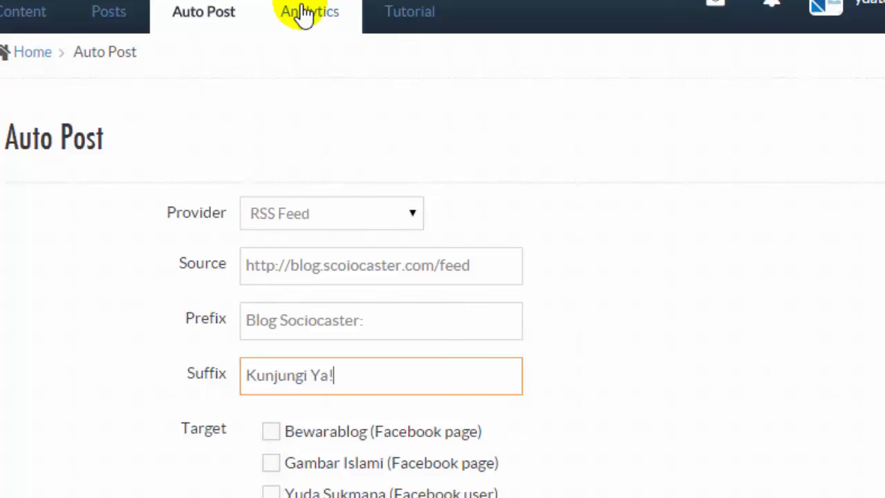
{"action": "mouse_move", "coordinate": [155, 367]}
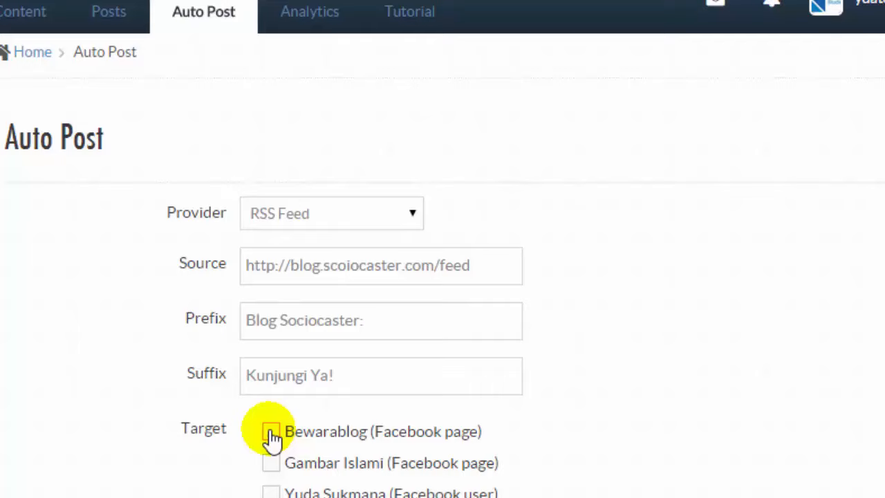
{"action": "left_click", "coordinate": [270, 430]}
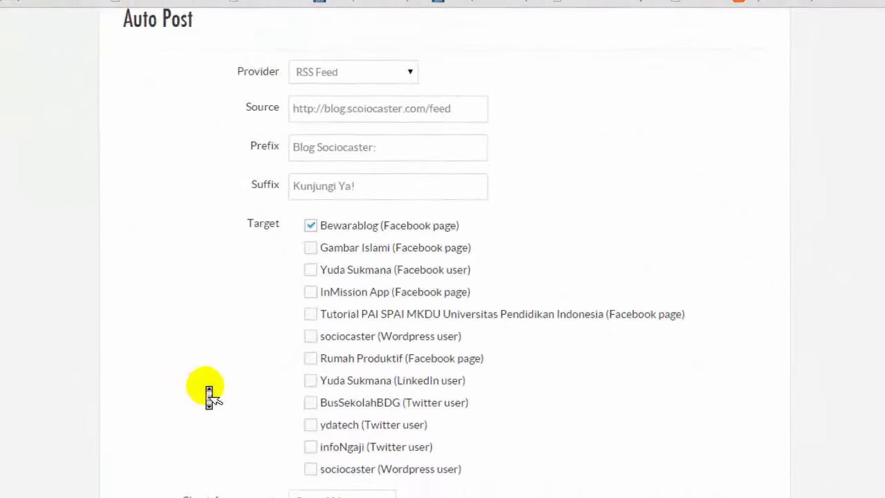
{"action": "scroll", "scroll_direction": "down", "scroll_amount": 3}
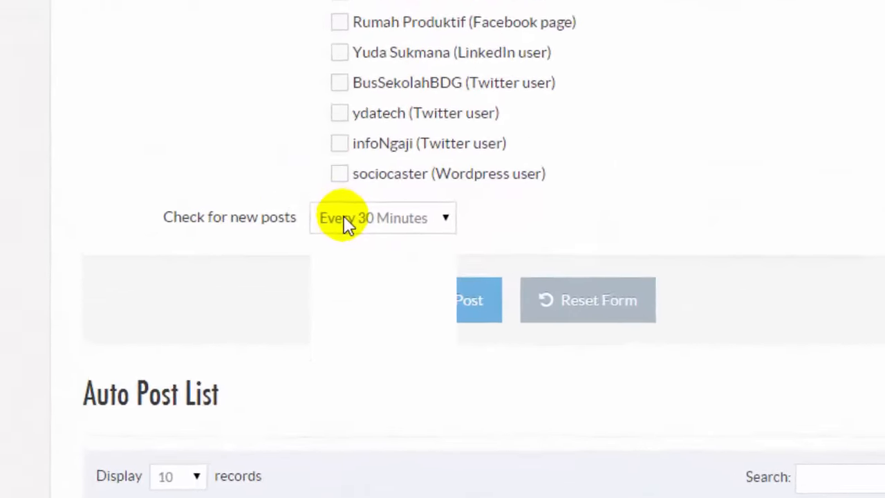
{"action": "left_click", "coordinate": [382, 218]}
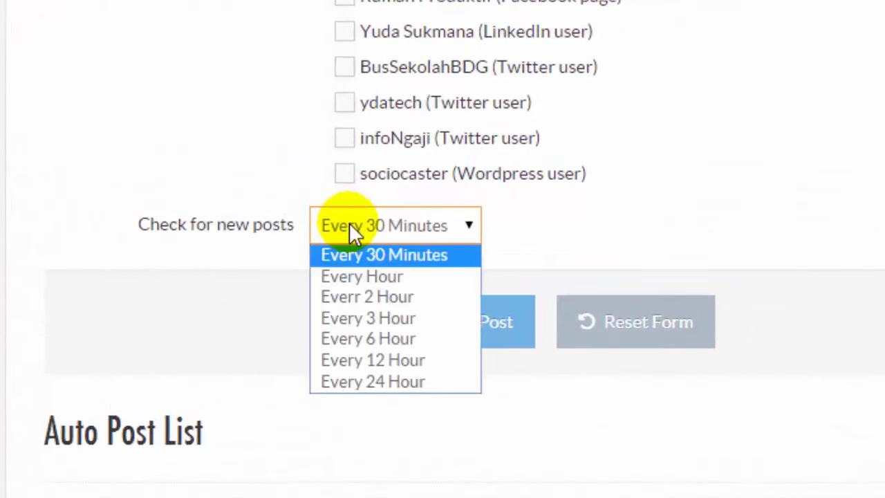
{"action": "left_click", "coordinate": [383, 254]}
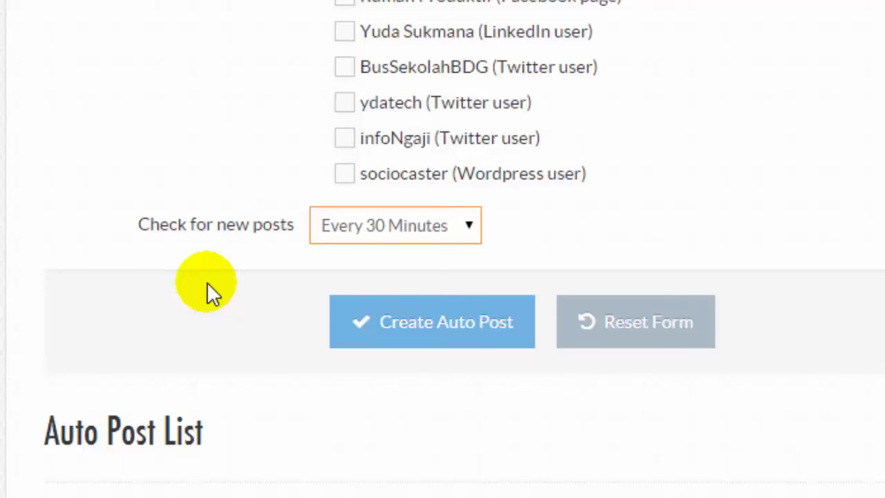
{"action": "left_click", "coordinate": [394, 225]}
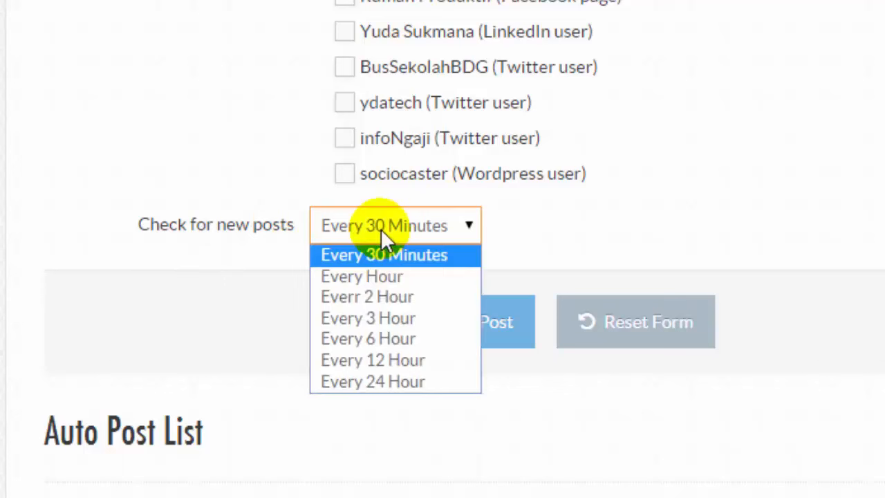
{"action": "left_click", "coordinate": [394, 254]}
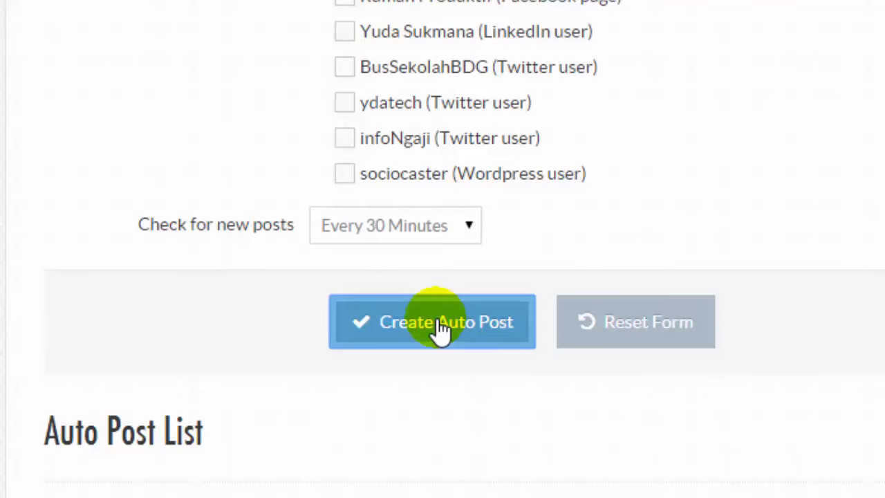
Step: Submit the RSS auto post and scroll down to the Auto Post List
{"action": "left_click", "coordinate": [432, 322]}
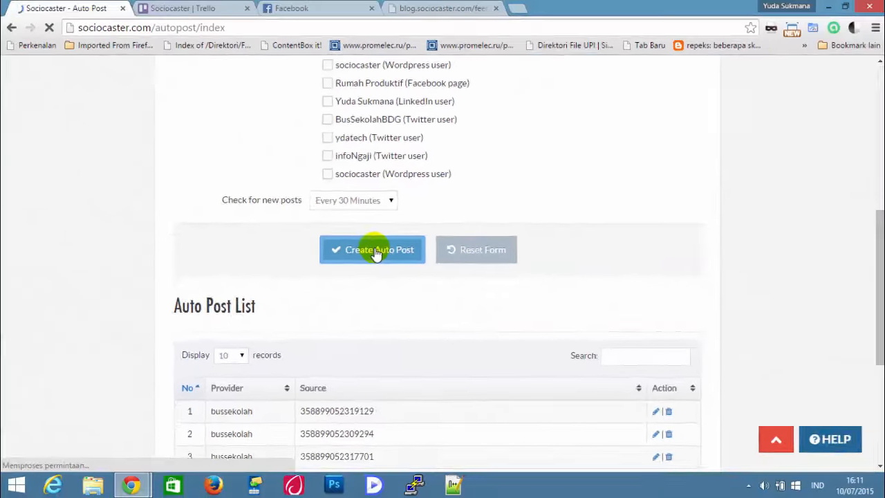
{"action": "left_click", "coordinate": [372, 249]}
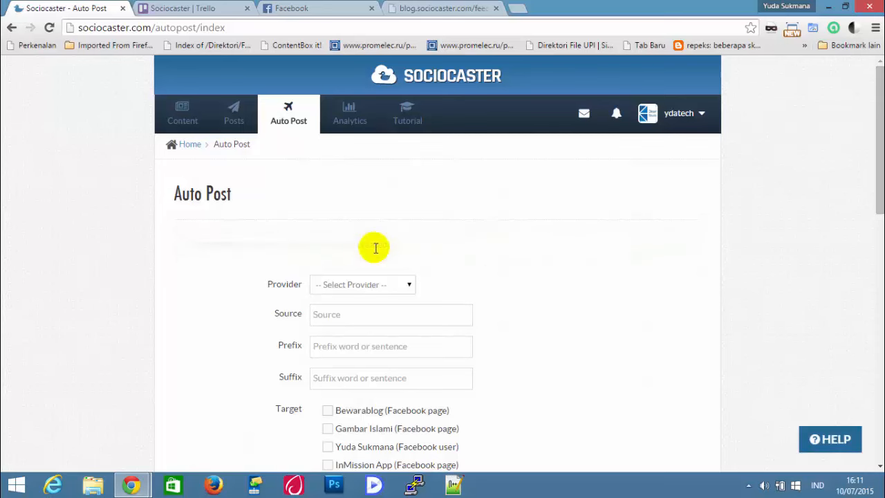
{"action": "scroll", "scroll_direction": "down", "scroll_amount": 3}
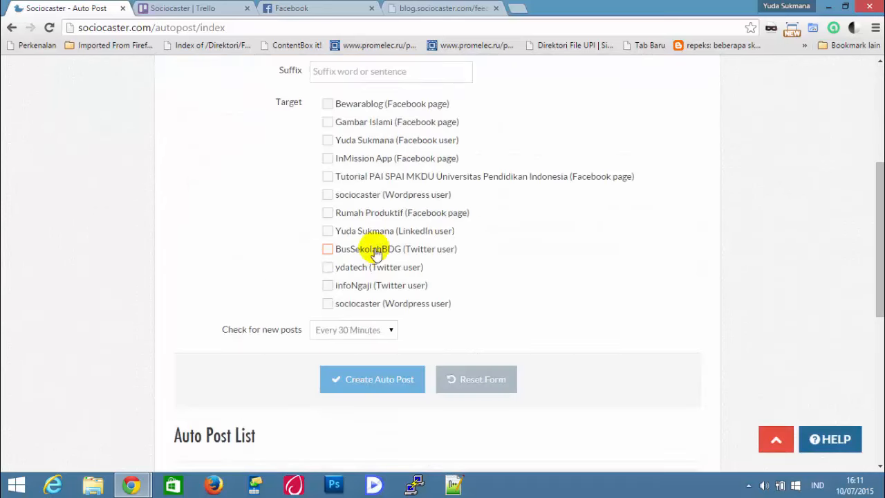
{"action": "scroll", "scroll_direction": "down", "scroll_amount": 3}
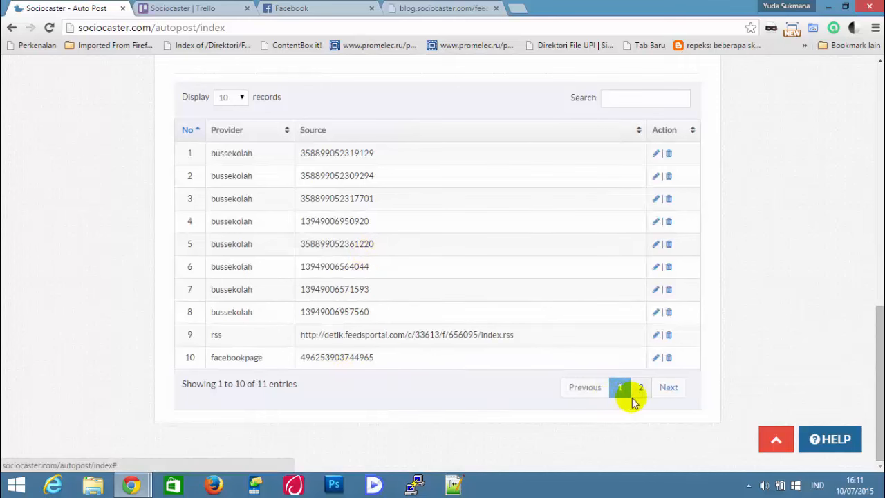
Step: View page 2 of the Auto Post List showing the new RSS entry 11
{"action": "left_click", "coordinate": [639, 386]}
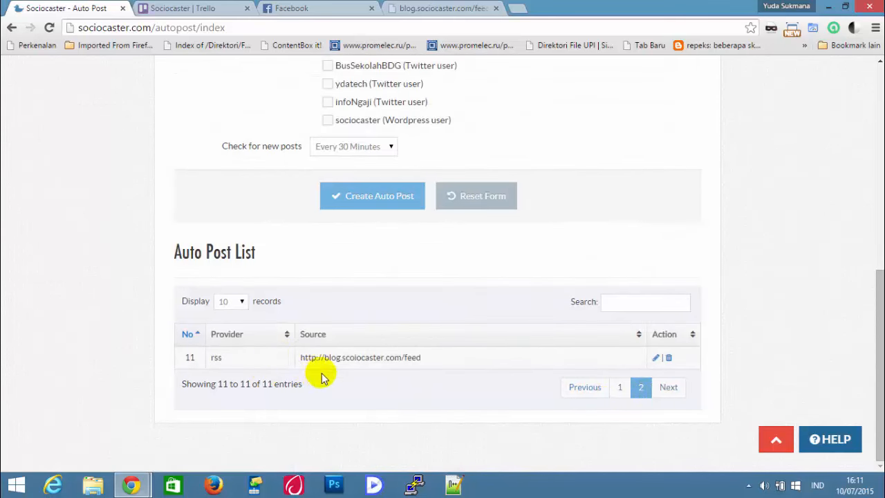
{"action": "scroll", "scroll_direction": "up", "scroll_amount": 3}
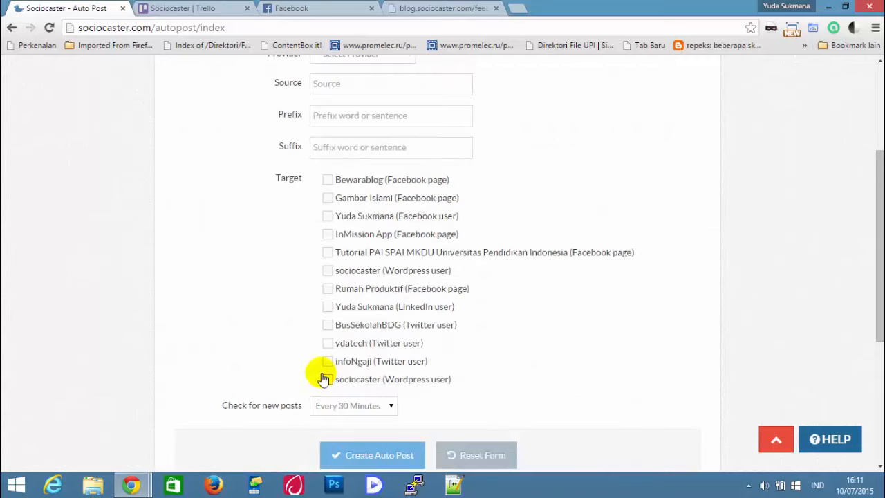
{"action": "scroll", "scroll_direction": "down", "scroll_amount": 3}
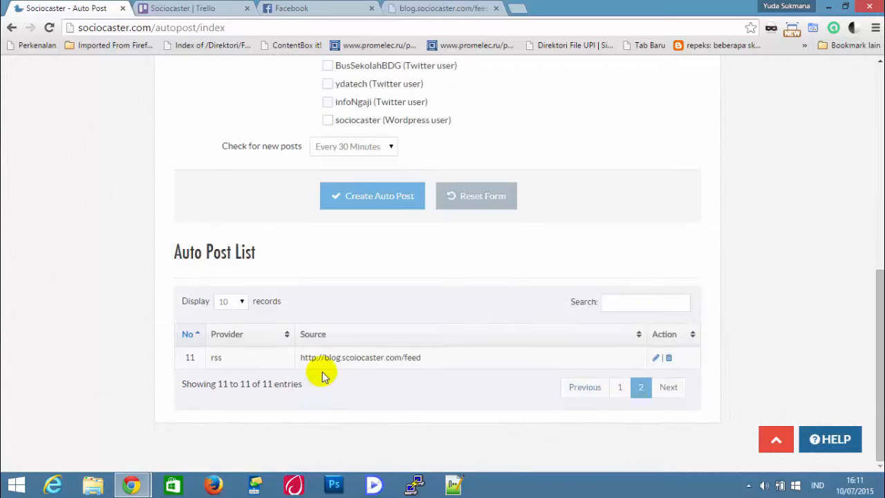
{"action": "mouse_move", "coordinate": [403, 356]}
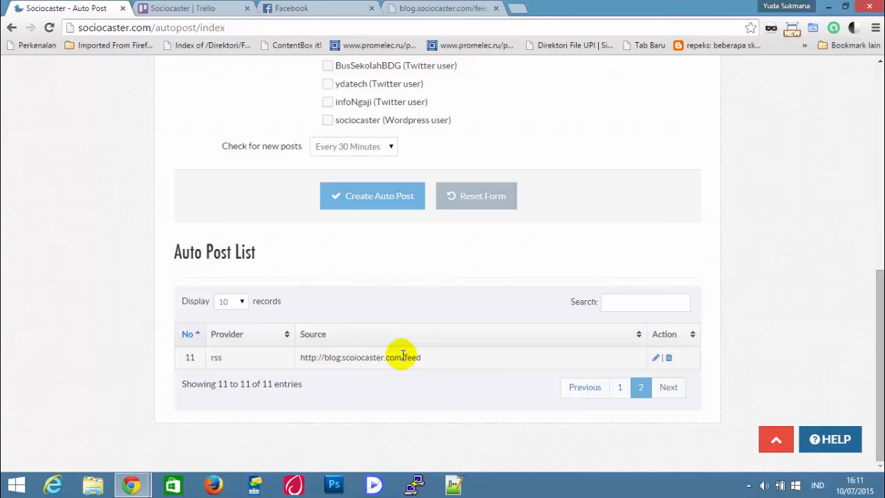
{"action": "scroll", "scroll_direction": "up", "scroll_amount": 3}
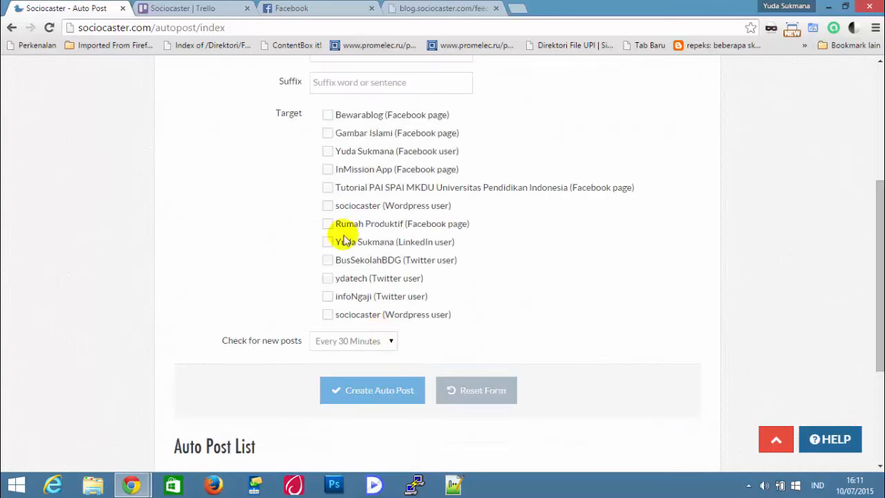
{"action": "mouse_move", "coordinate": [406, 117]}
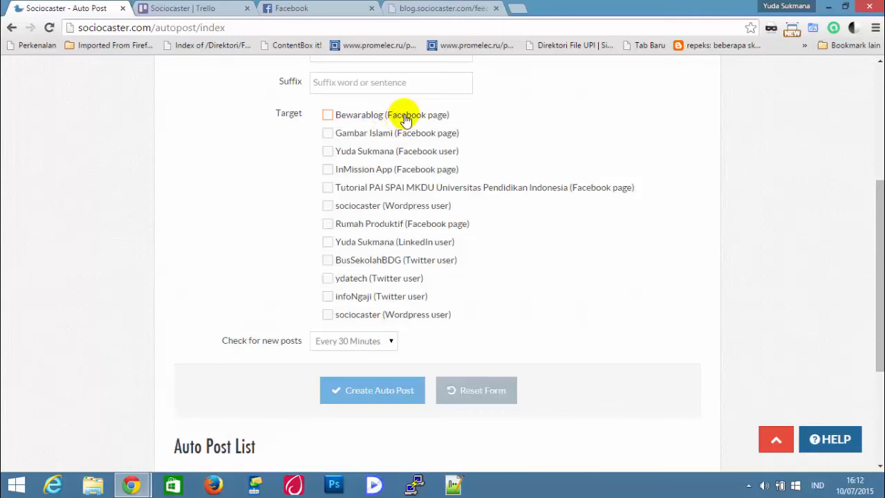